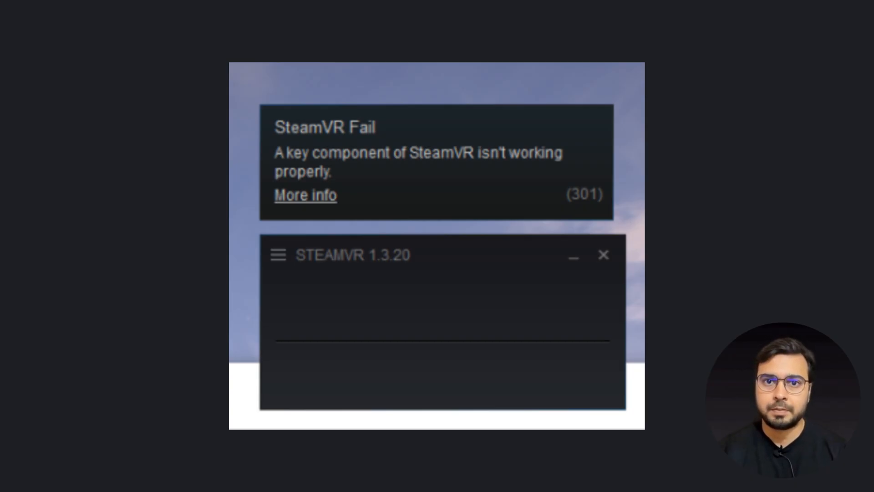
Step: Run test.cmd as administrator from its right-click menu in File Explorer
{"action": "right_click", "coordinate": [281, 37]}
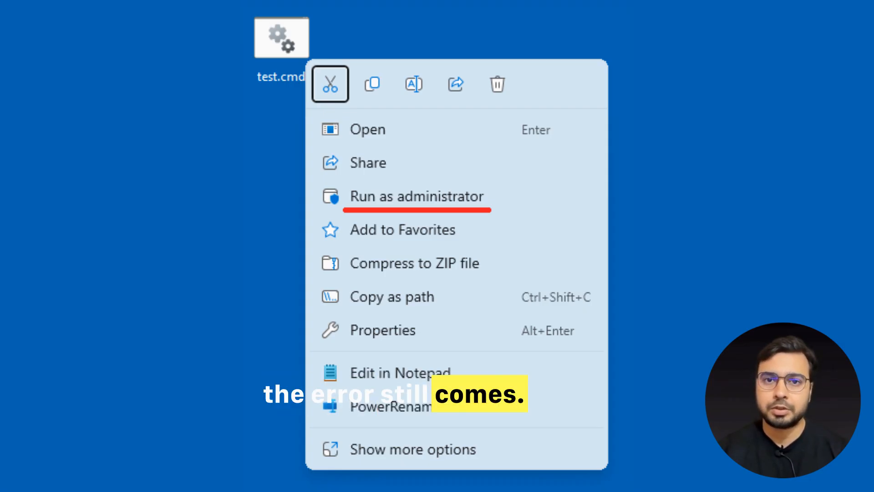
{"action": "left_click", "coordinate": [416, 196]}
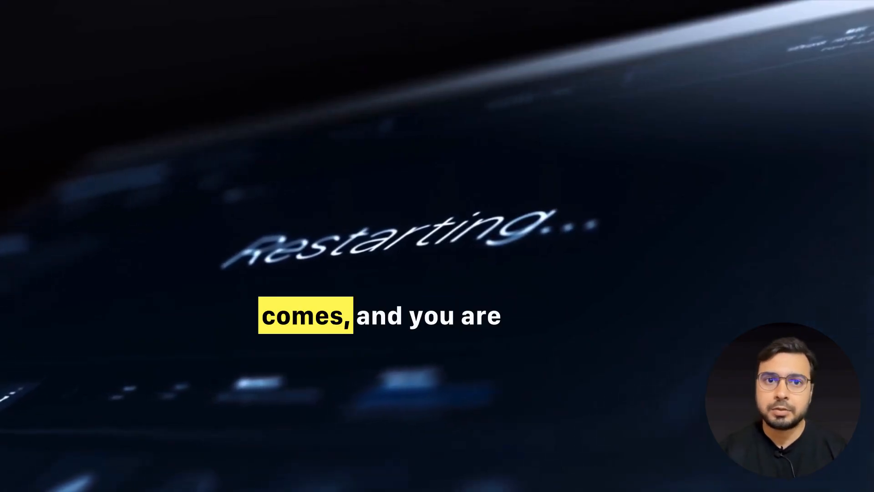